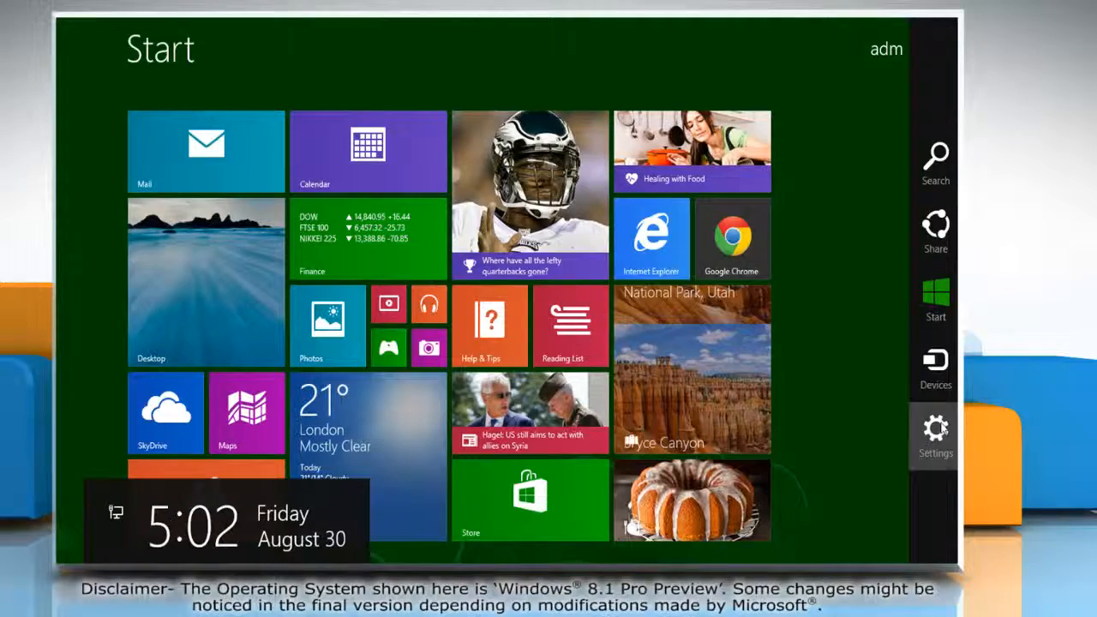
Step: Reach the Ease of Access Keyboard page in PC settings via the Settings charm
left_click(936, 437)
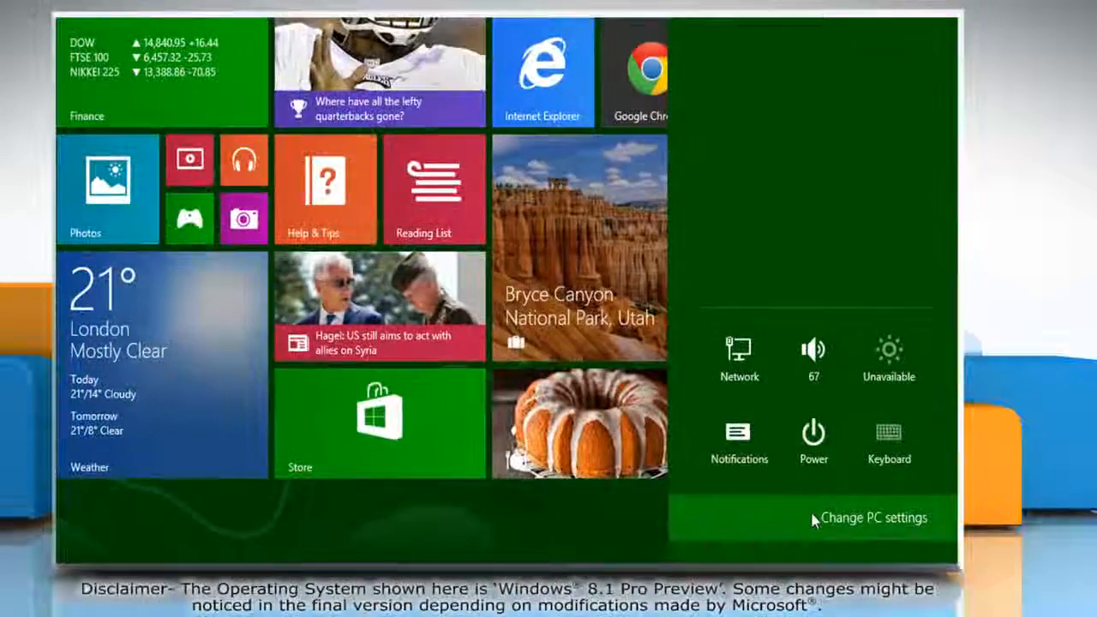
left_click(875, 518)
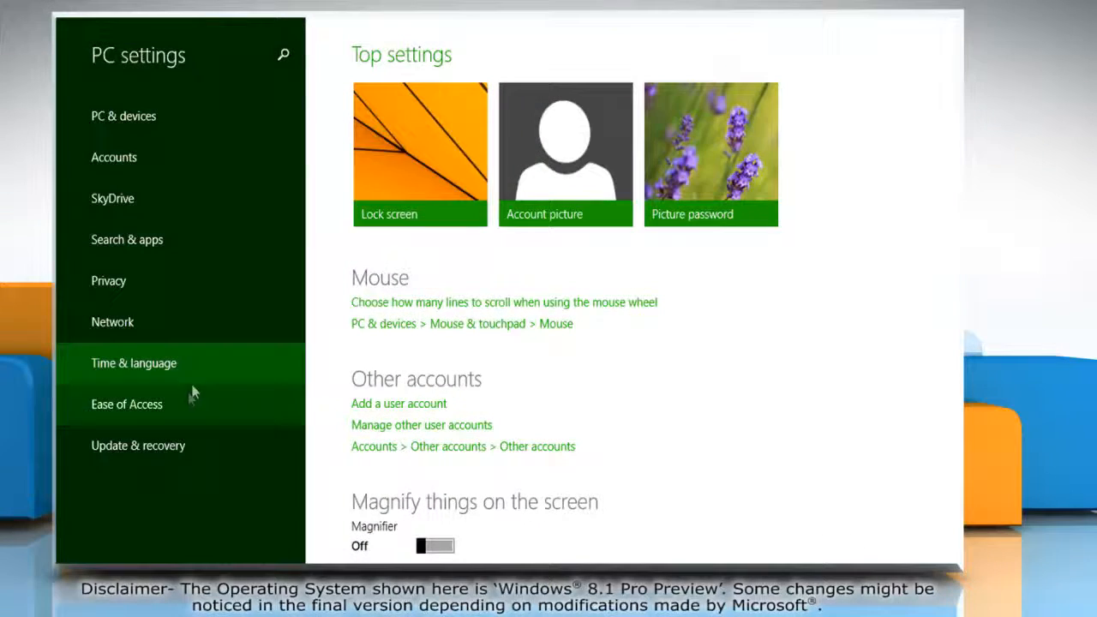
left_click(127, 404)
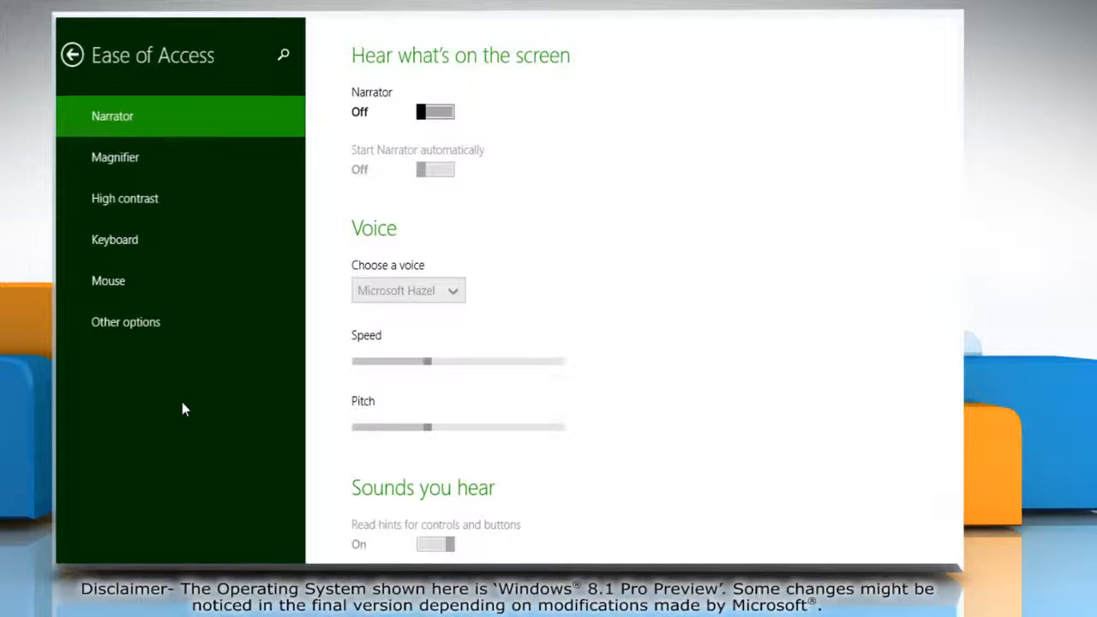
left_click(113, 240)
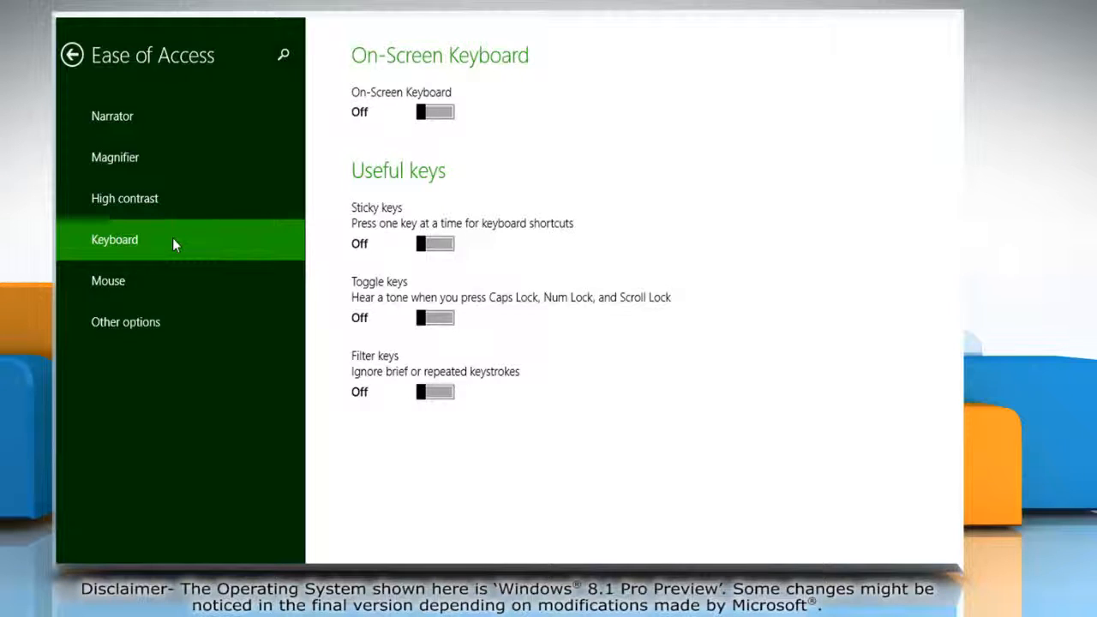
mouse_move(455, 322)
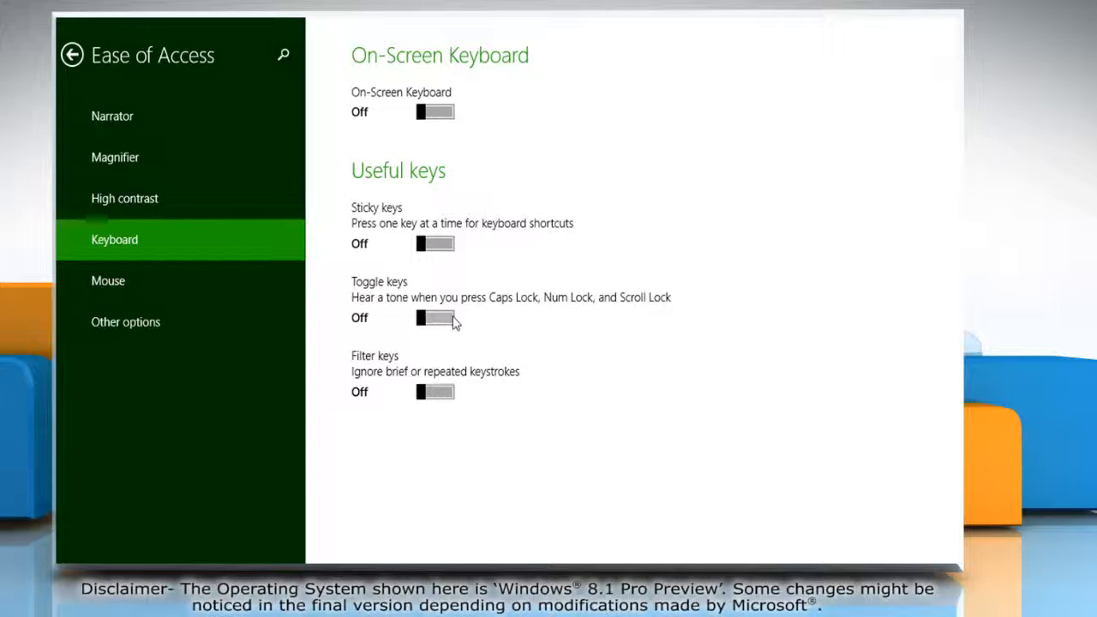
Step: Switch Toggle Keys On so Caps Lock, Num Lock and Scroll Lock play a tone
left_click(436, 317)
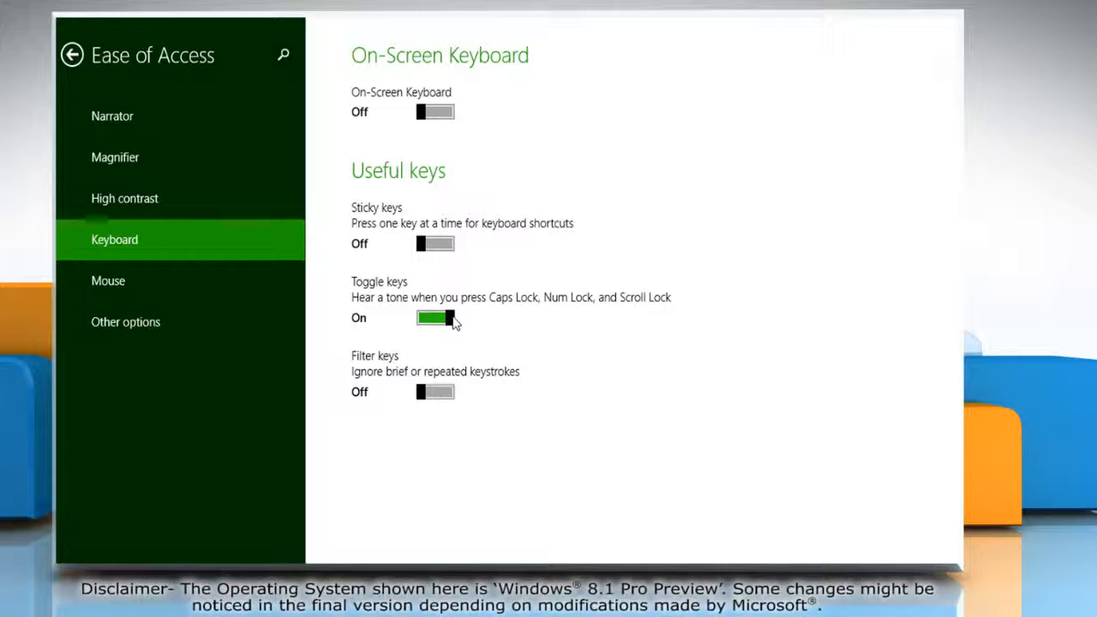